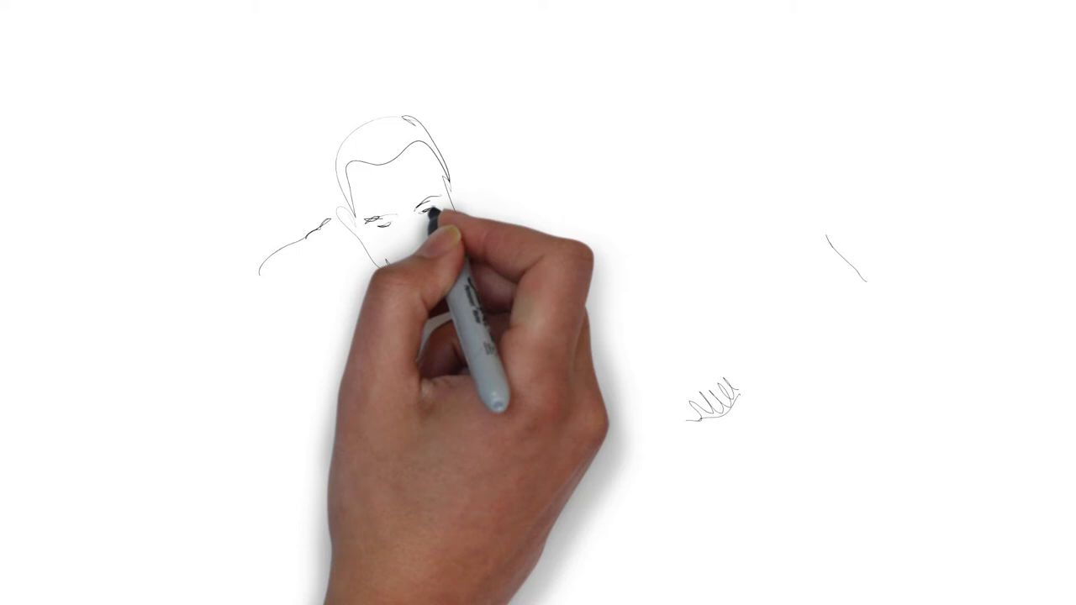
{"action": "mouse_move", "coordinate": [672, 168]}
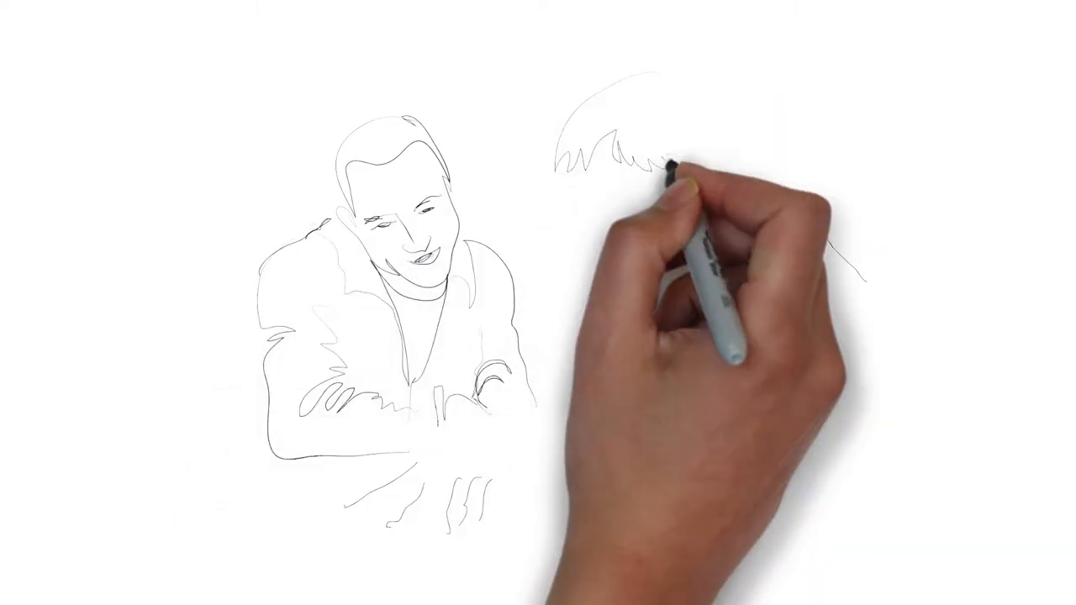